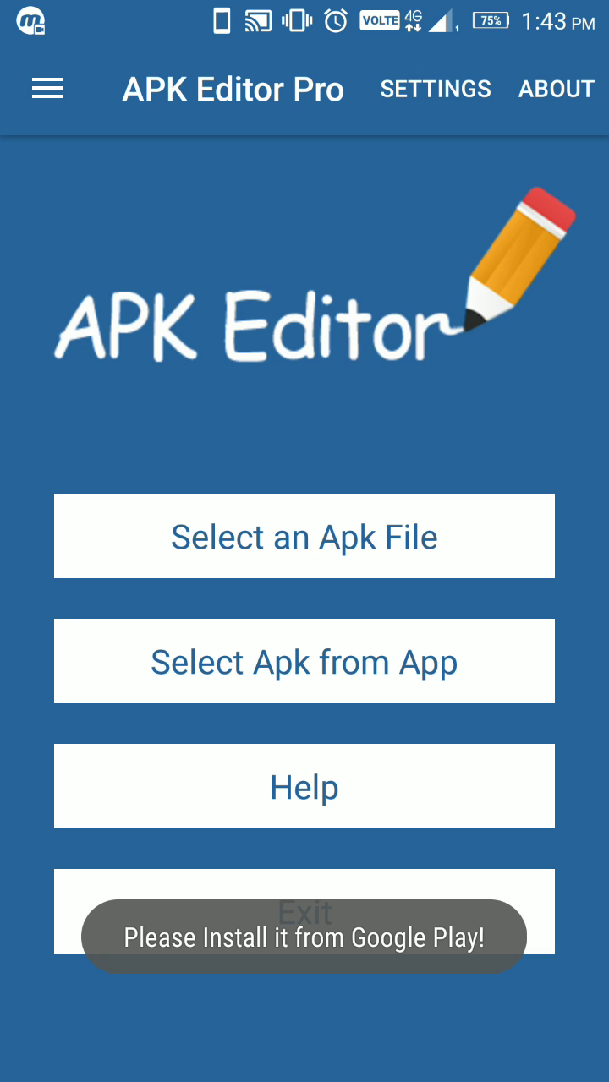
Pick the DamonPS2 Pro APK file to show its name, package and version
click(305, 536)
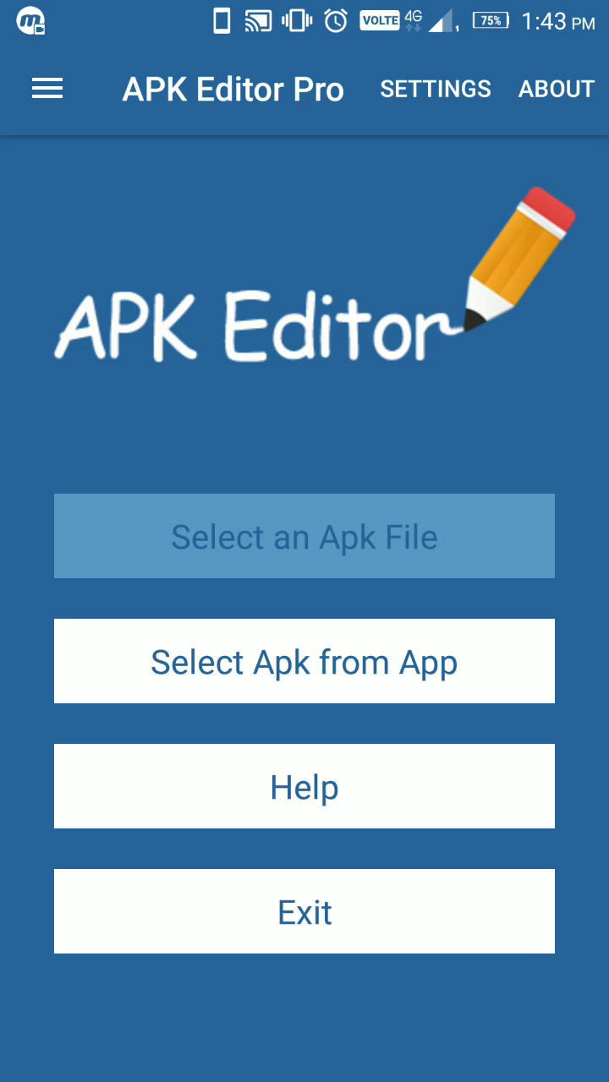
click(305, 536)
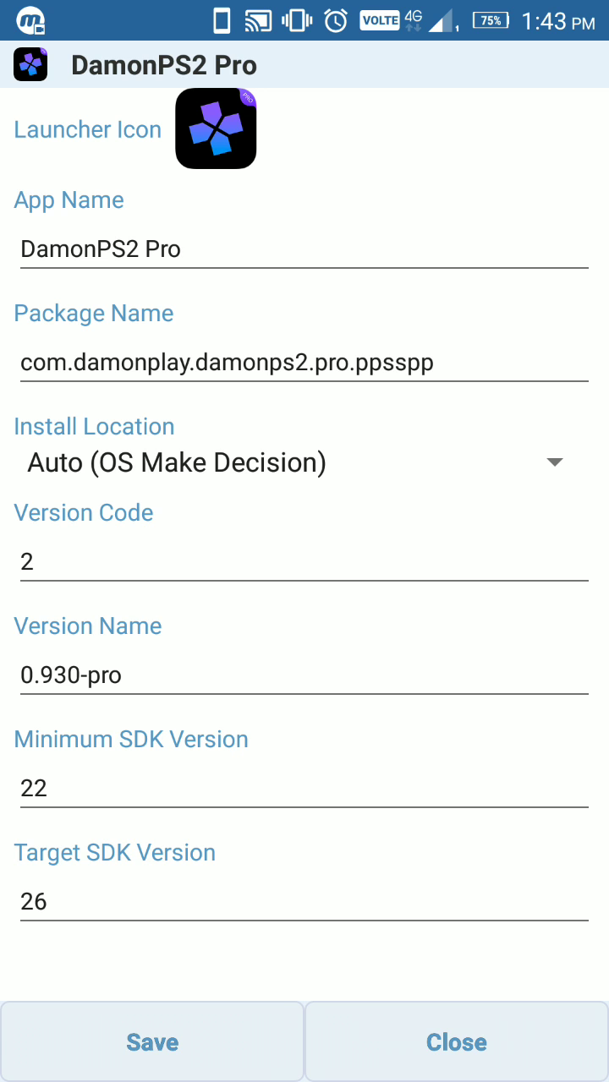
Save the DamonPS2 Pro APK as signed gen_signed.apk
click(152, 1042)
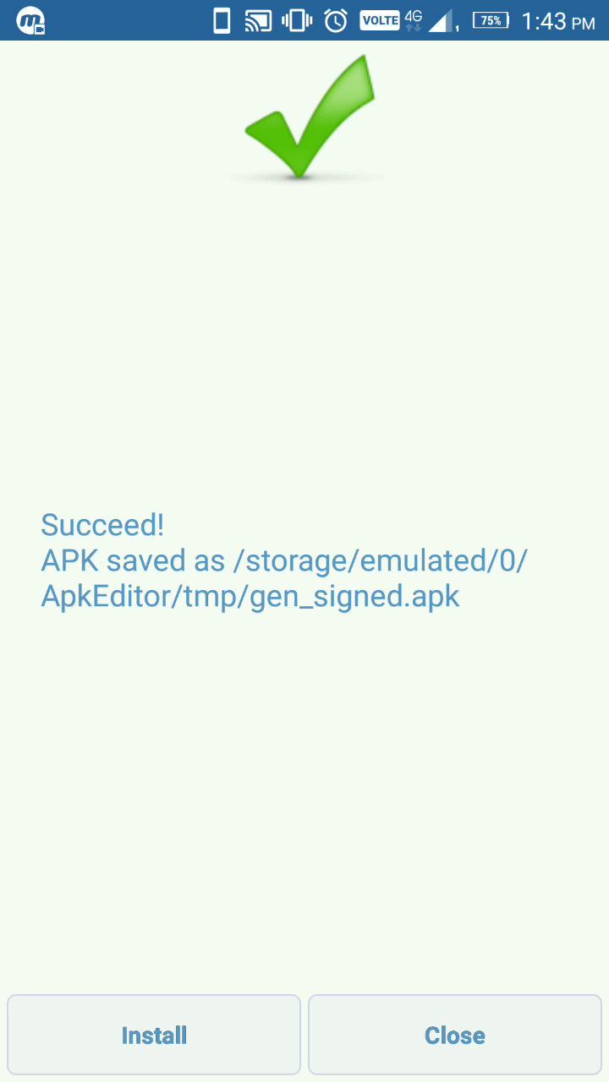
Install the signed DamonPS2 Pro APK through the Package Installer and dismiss it
click(153, 1035)
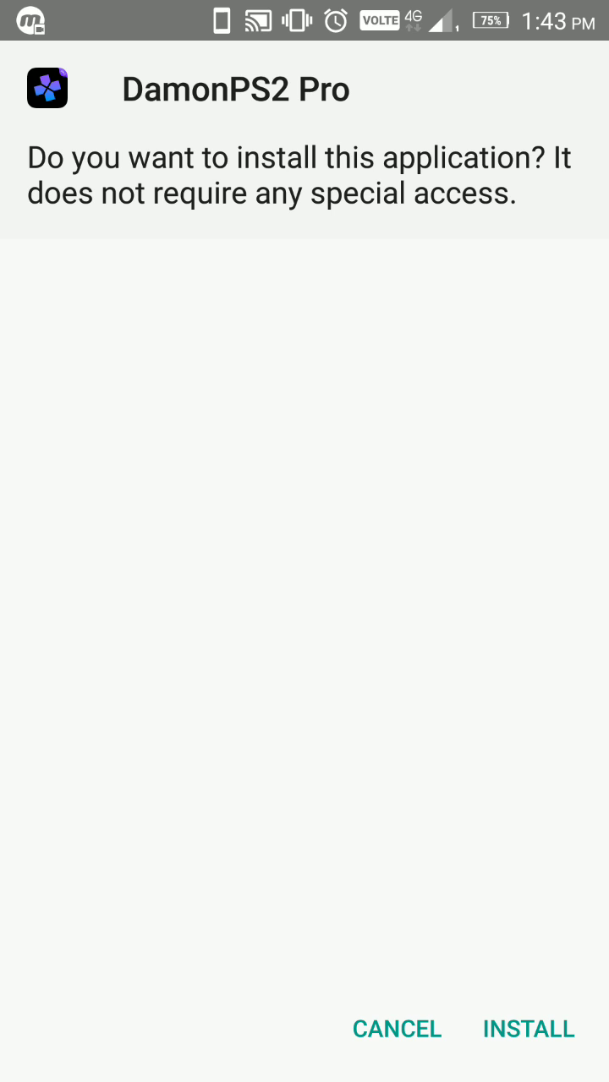
click(527, 1029)
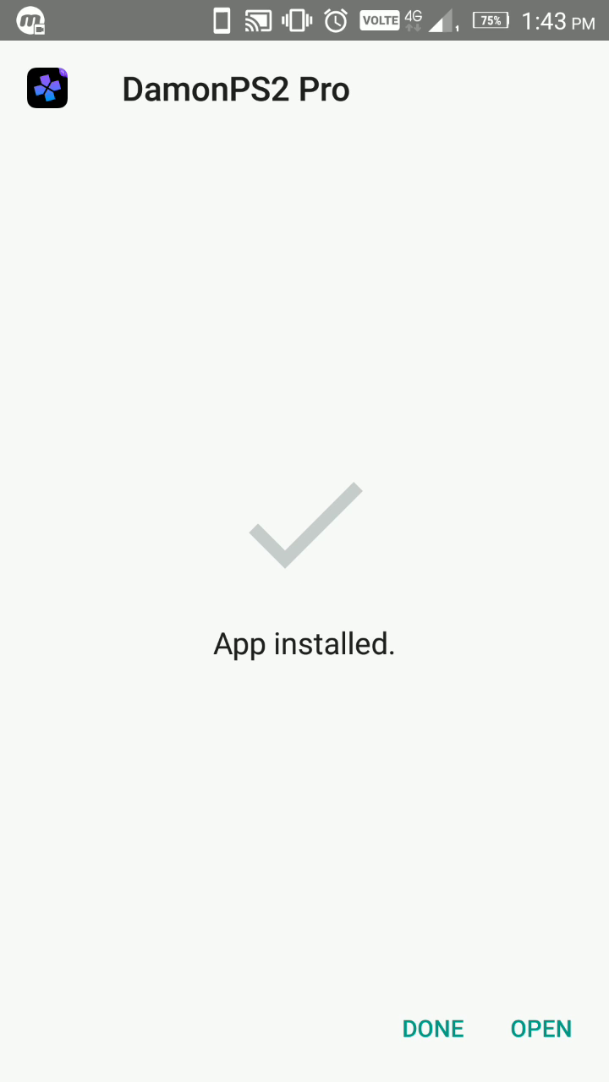
click(432, 1028)
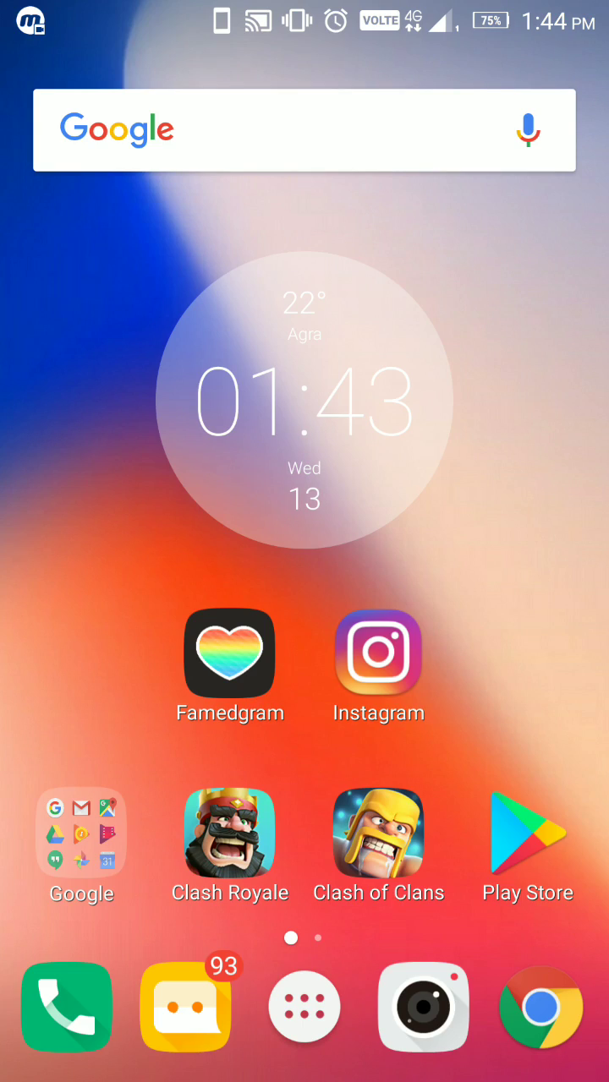
Search the app drawer for 'pa' and launch Parallel Space
click(304, 1008)
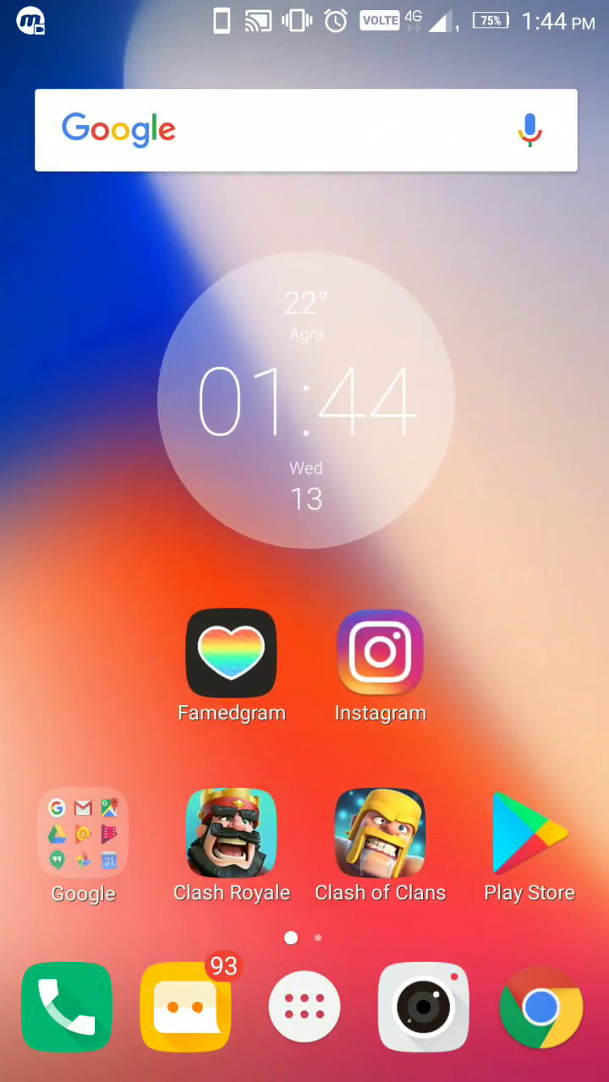
click(304, 1006)
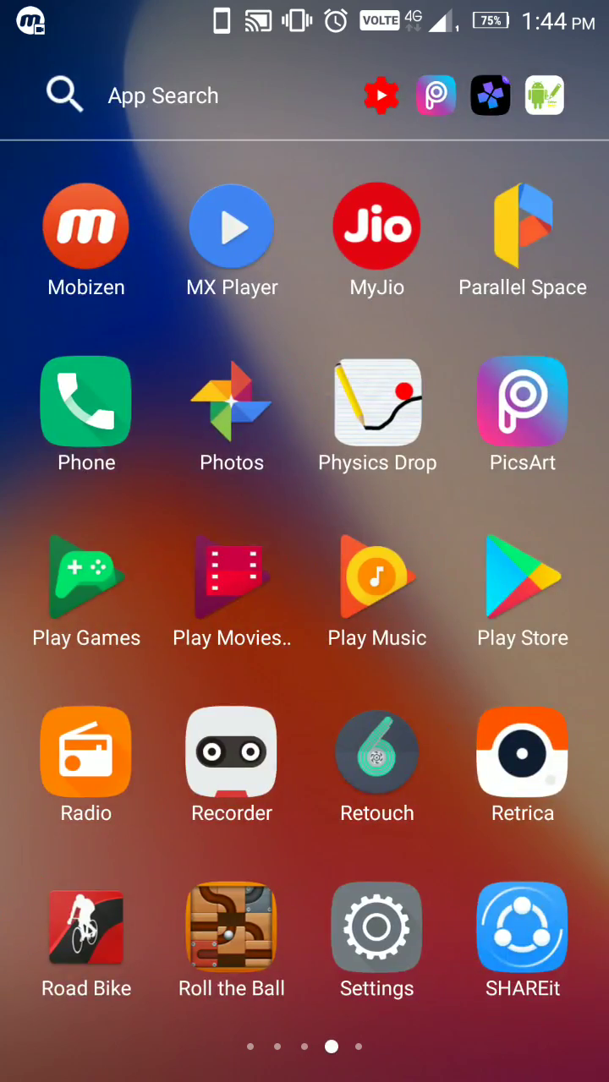
scroll(left, 3)
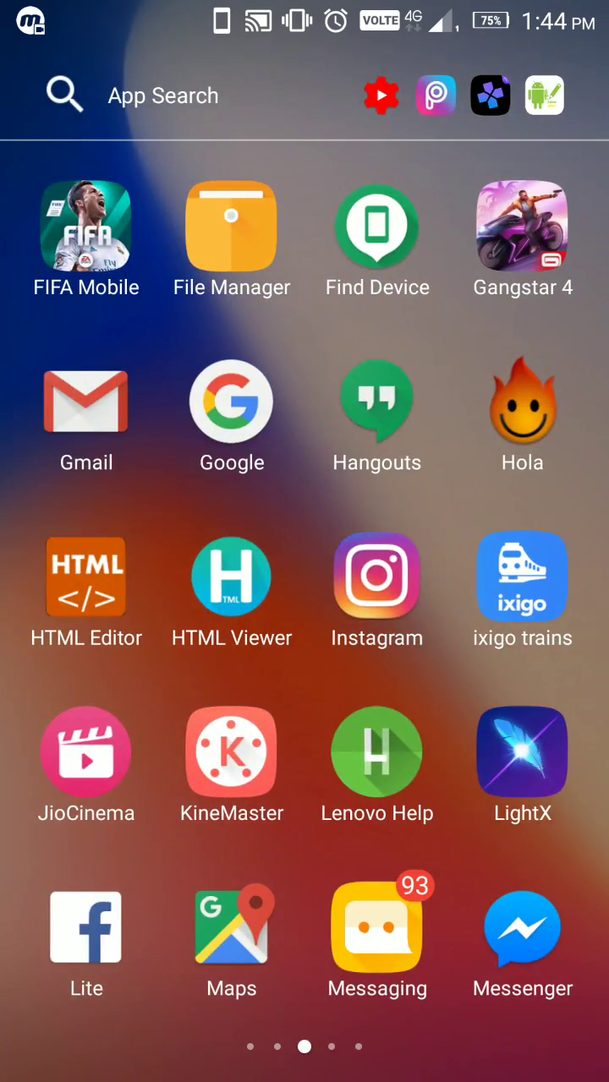
text(p)
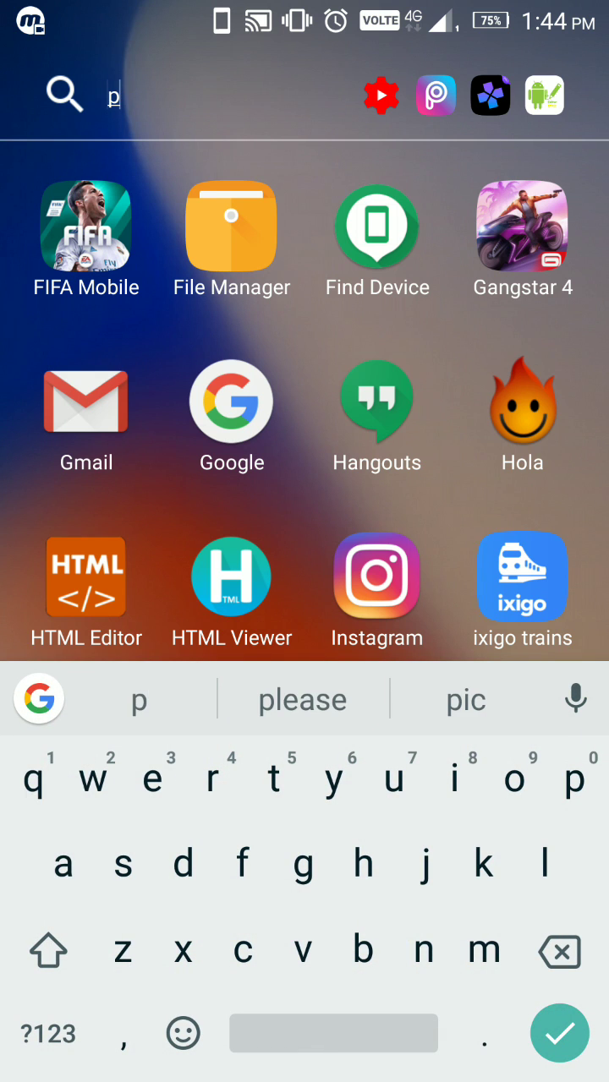
text(a)
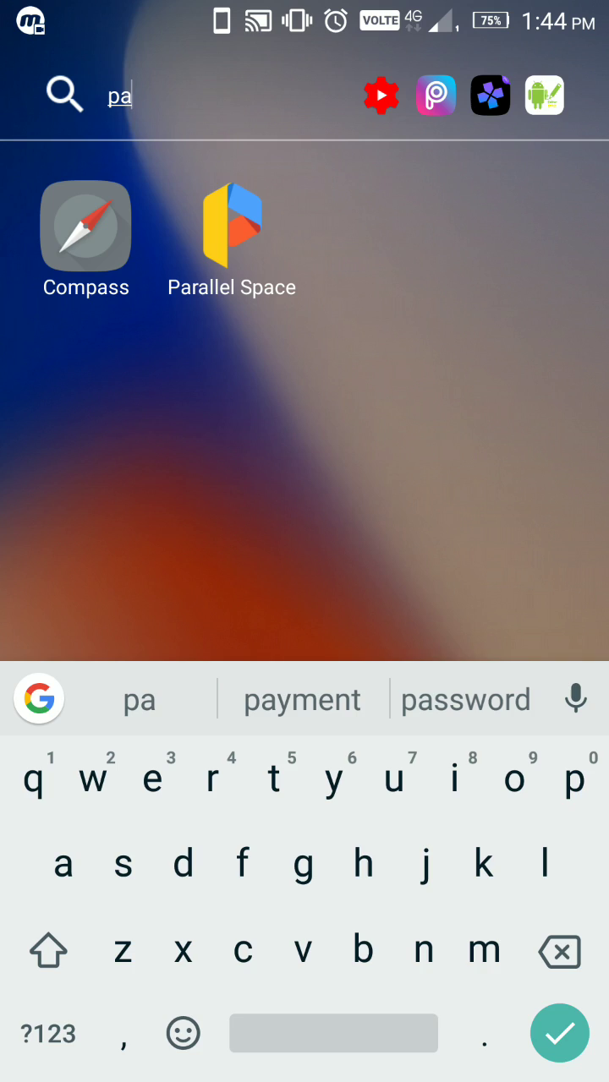
click(231, 226)
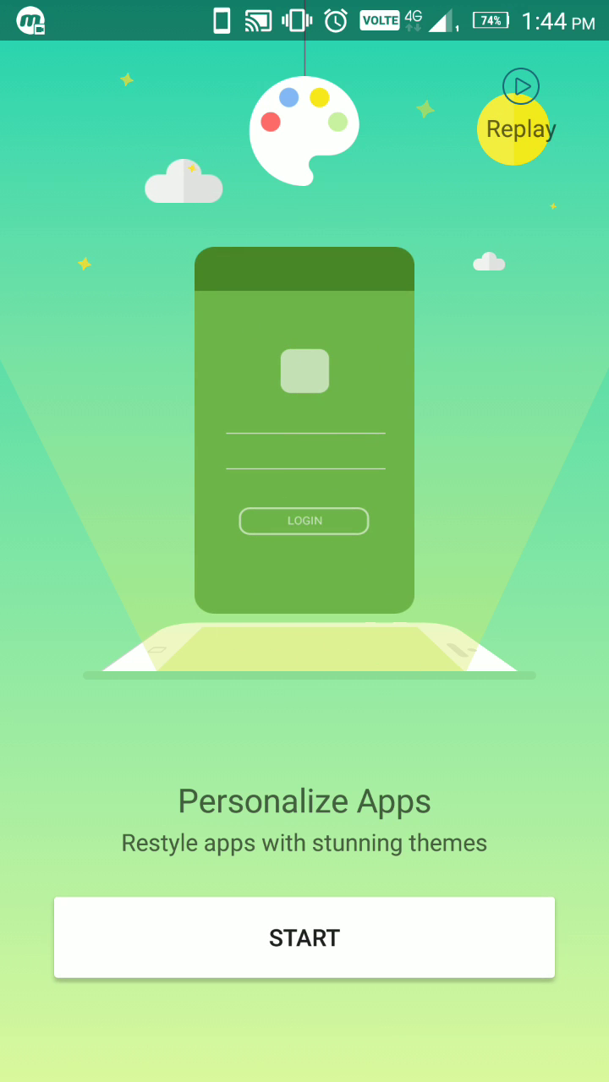
Clone only YouTube into Parallel Space, leaving UC Browser unticked
click(304, 938)
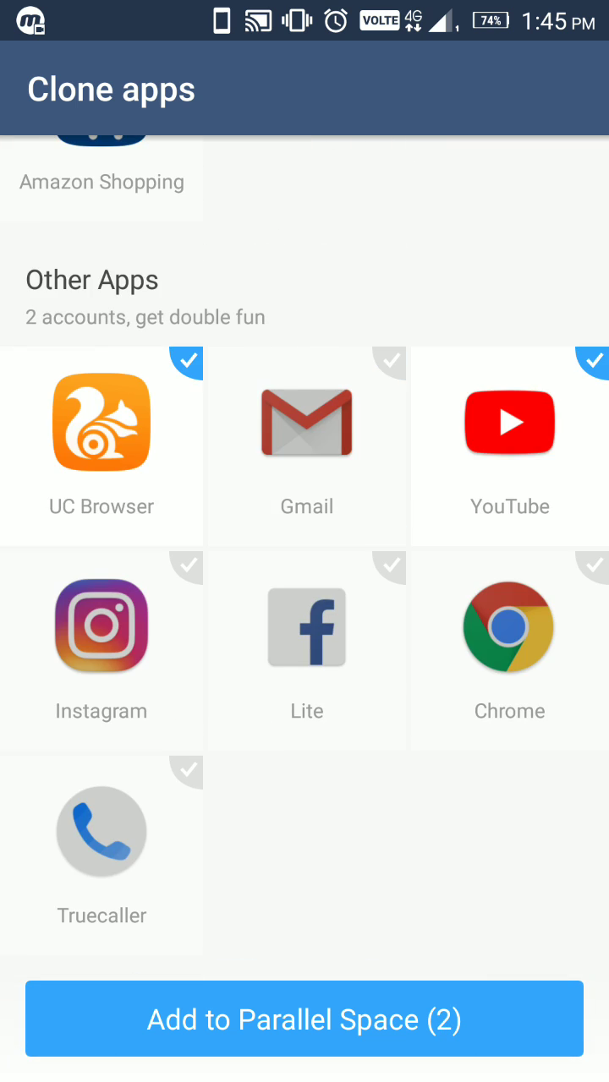
click(101, 422)
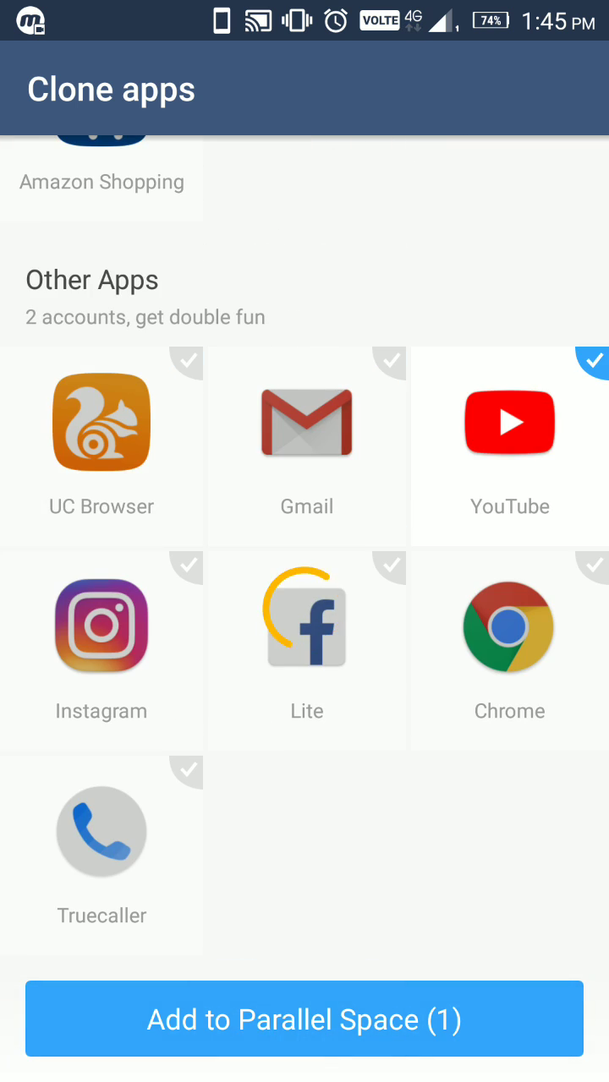
click(304, 1019)
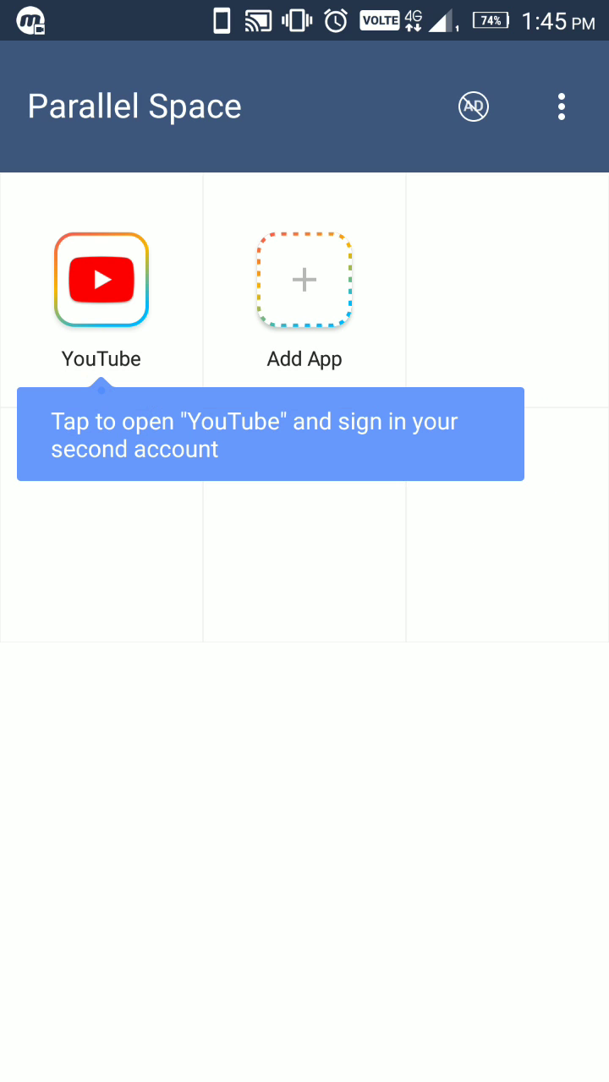
Add DamonPS2 Pro as a second clone and show the overflow menu
click(304, 280)
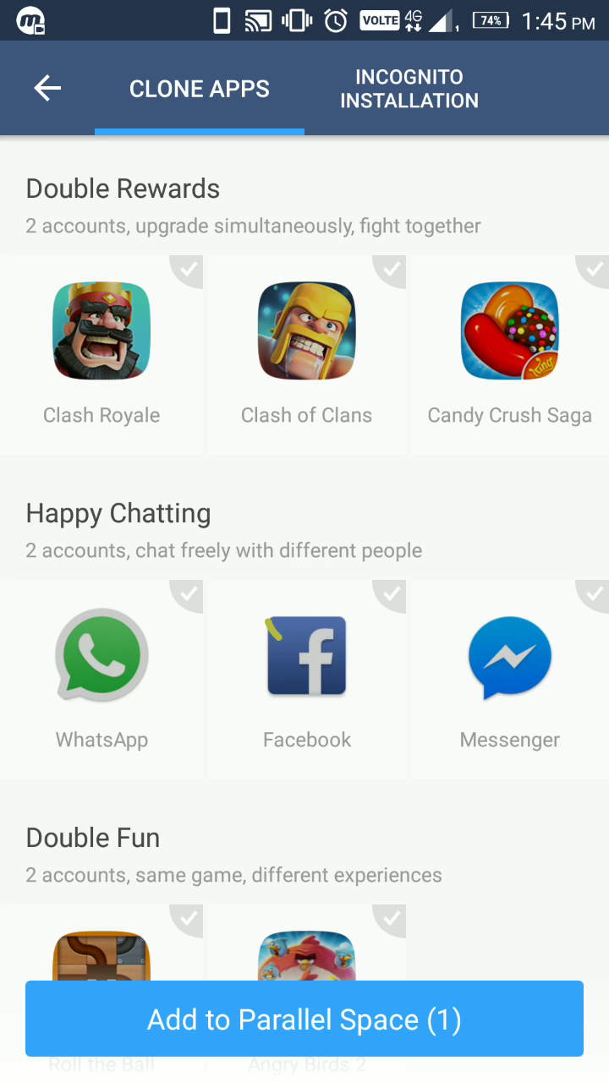
click(305, 1020)
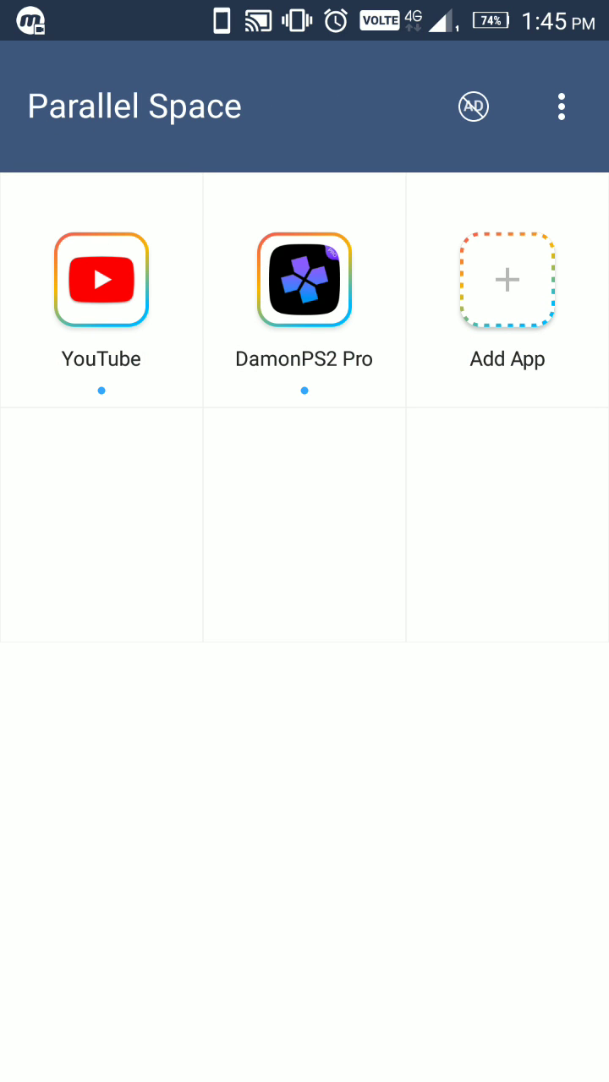
click(560, 108)
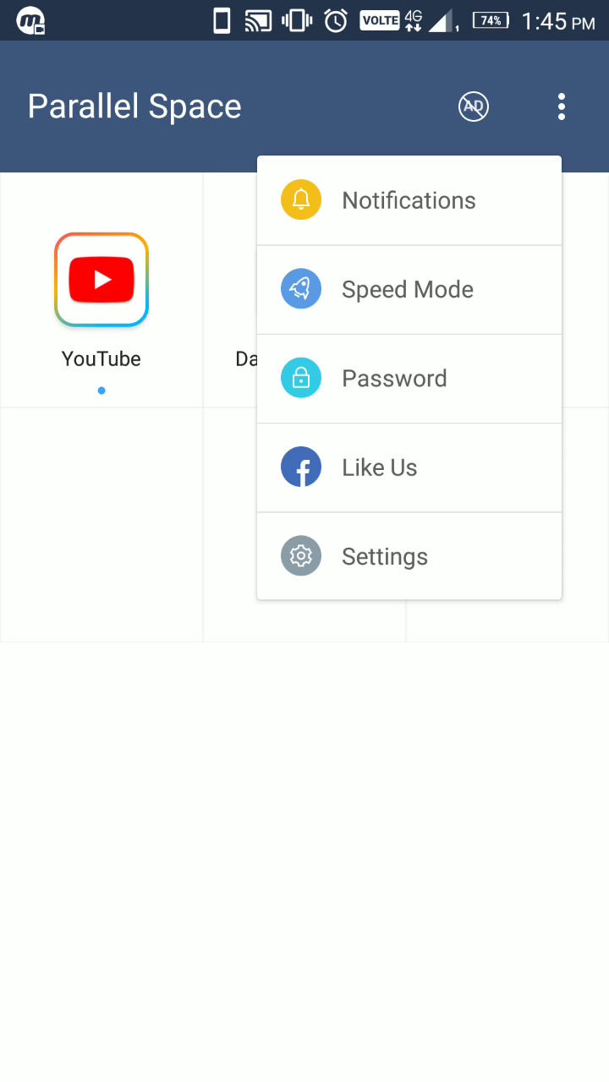
Delete the DamonPS2 Pro clone and its data via Settings > Storage, then return
click(384, 556)
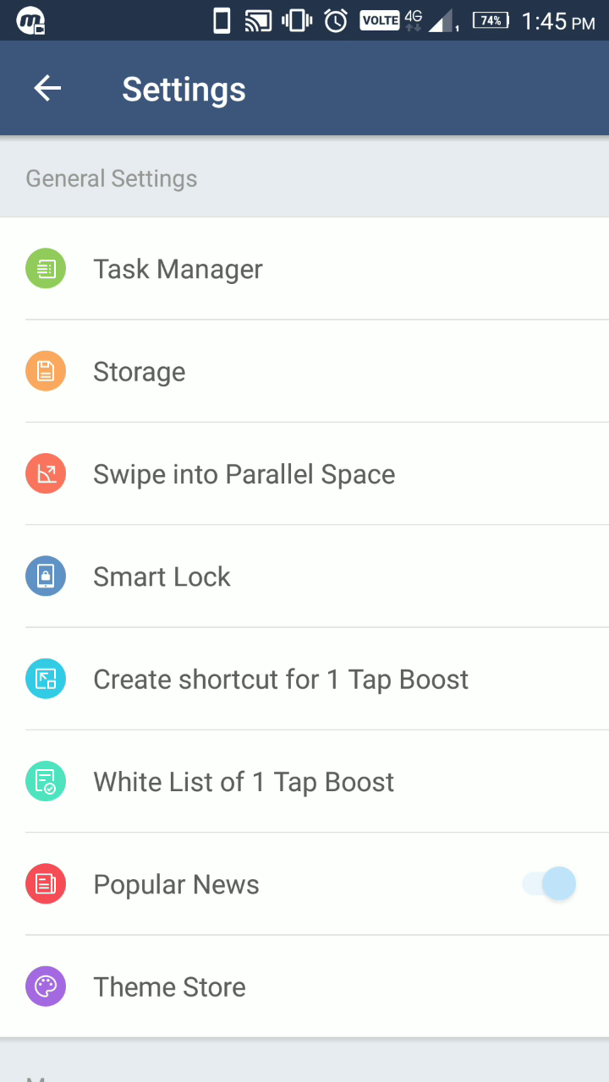
scroll(down, 3)
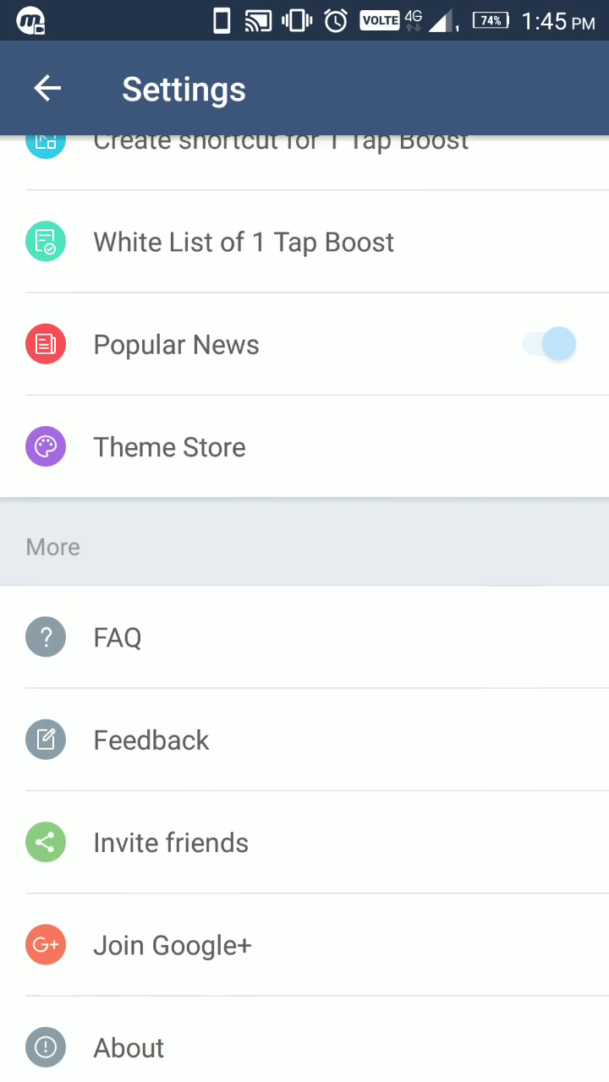
scroll(down, 3)
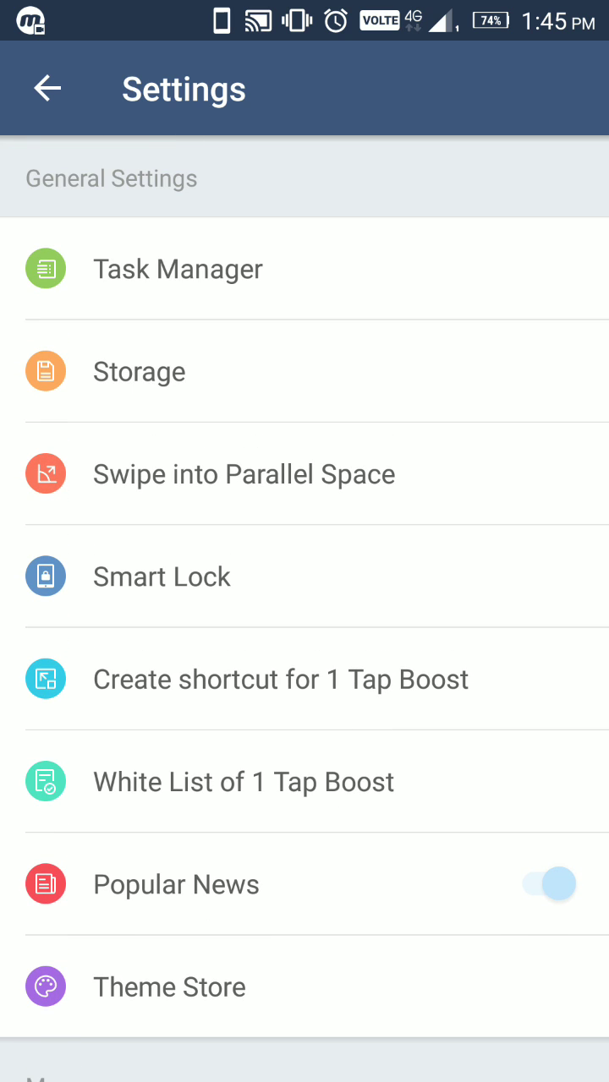
click(139, 371)
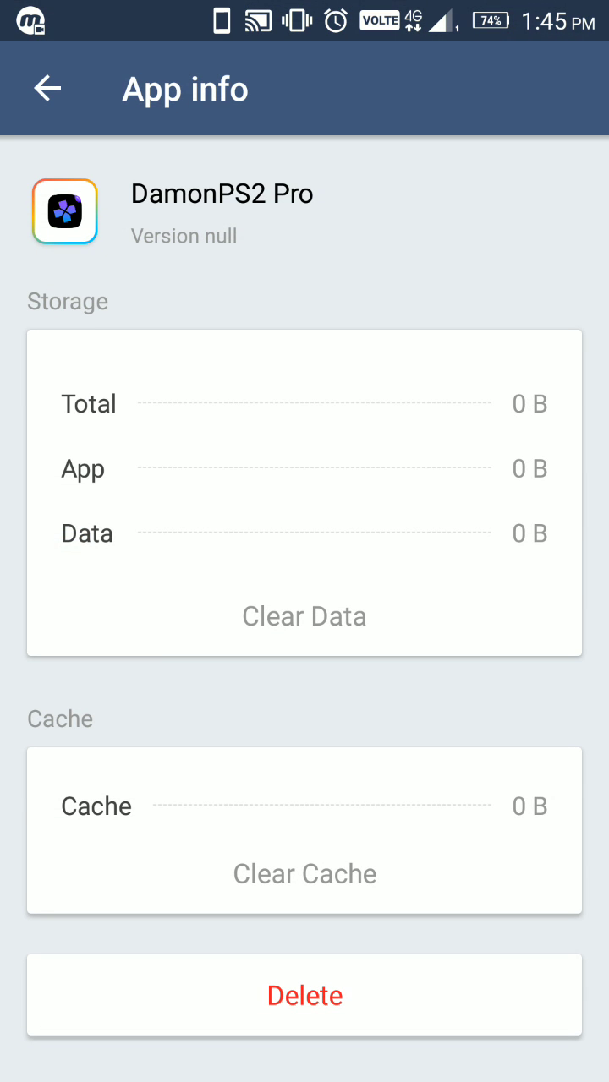
click(305, 994)
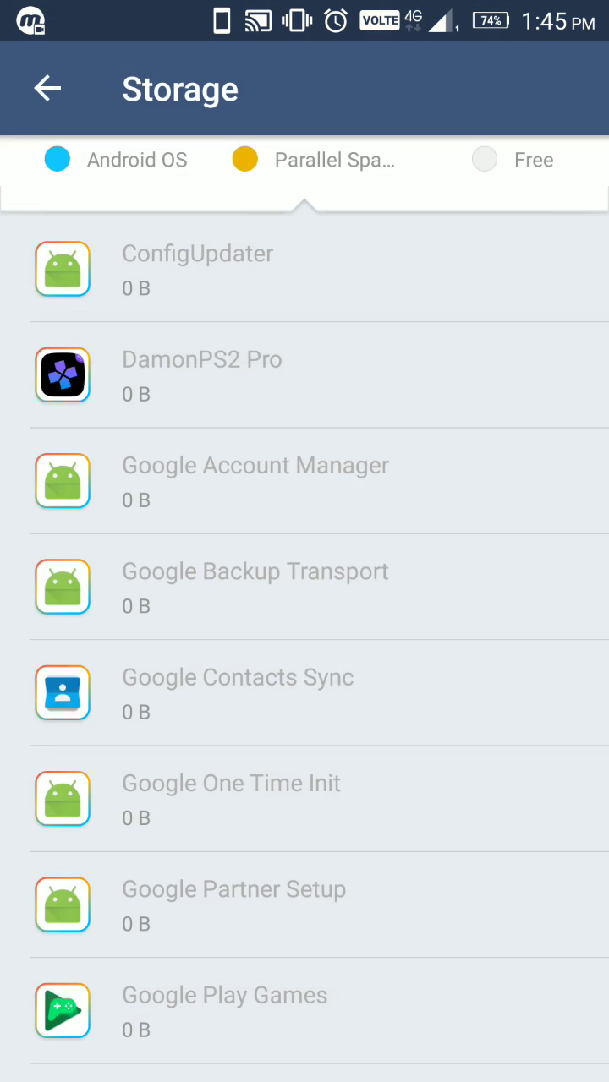
click(48, 88)
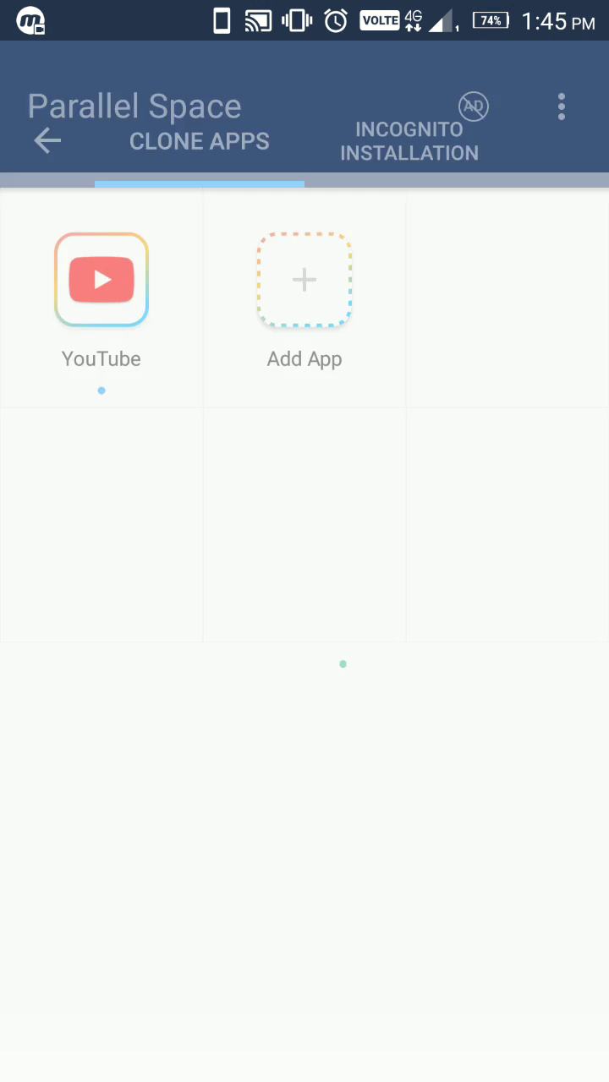
Re-add DamonPS2 Pro from More apps, then leave for the home screen
click(303, 279)
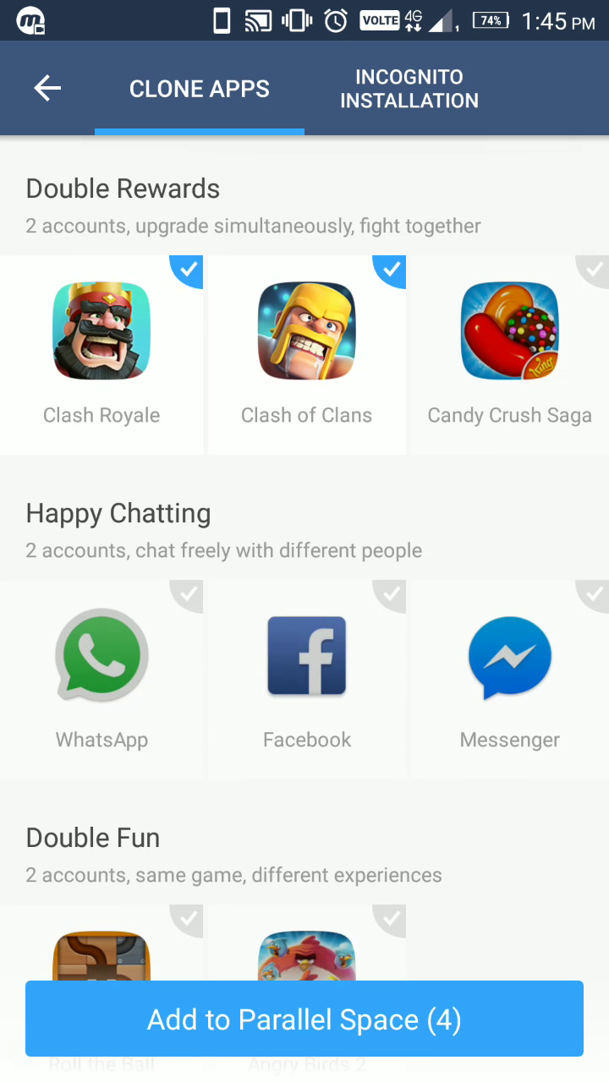
scroll(down, 3)
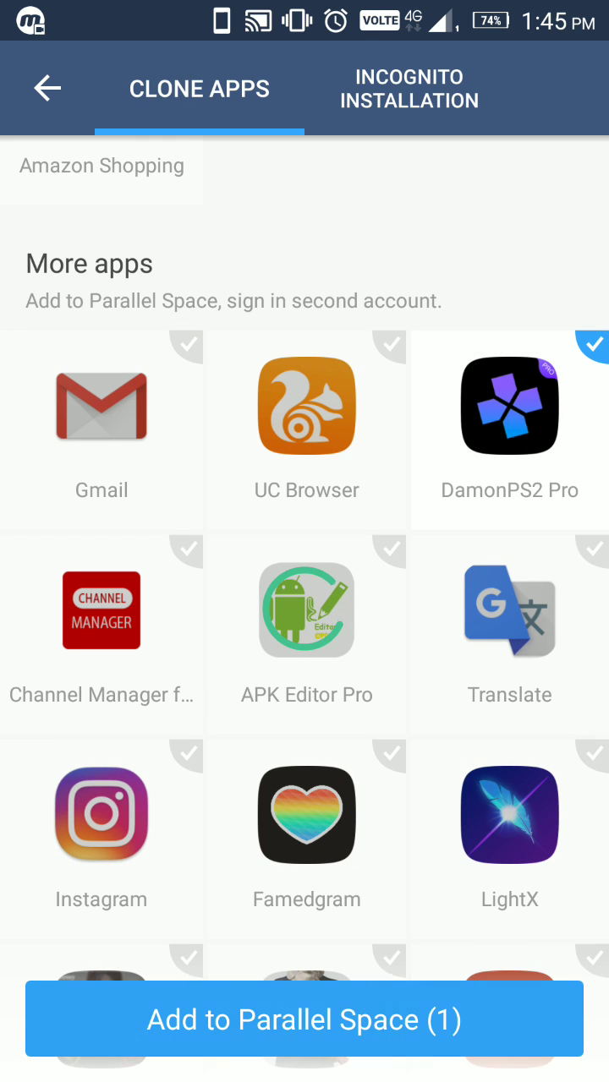
click(304, 1019)
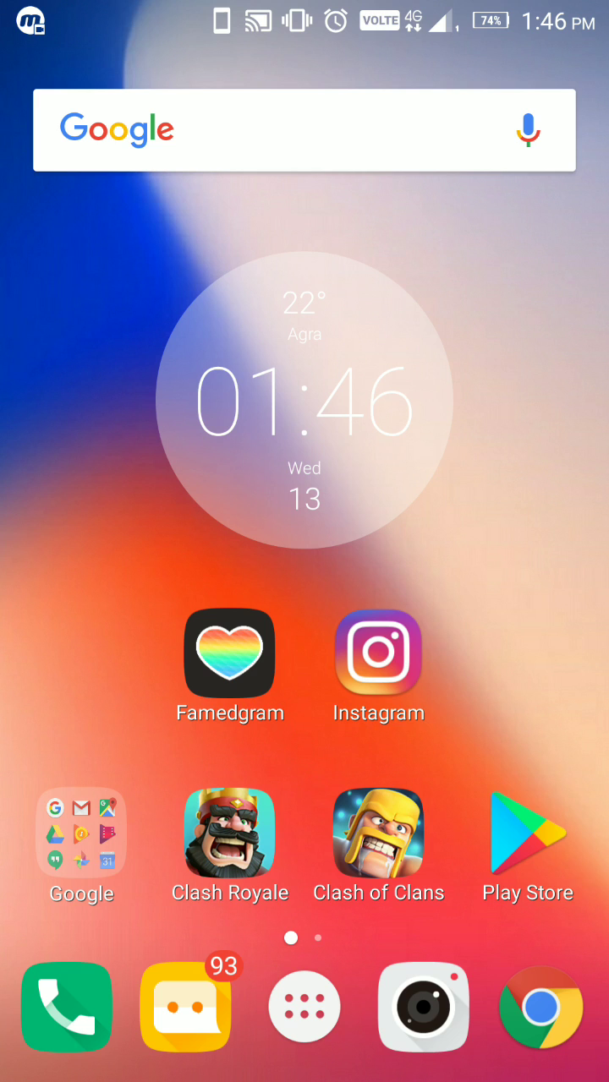
drag(304, 17, 305, 254)
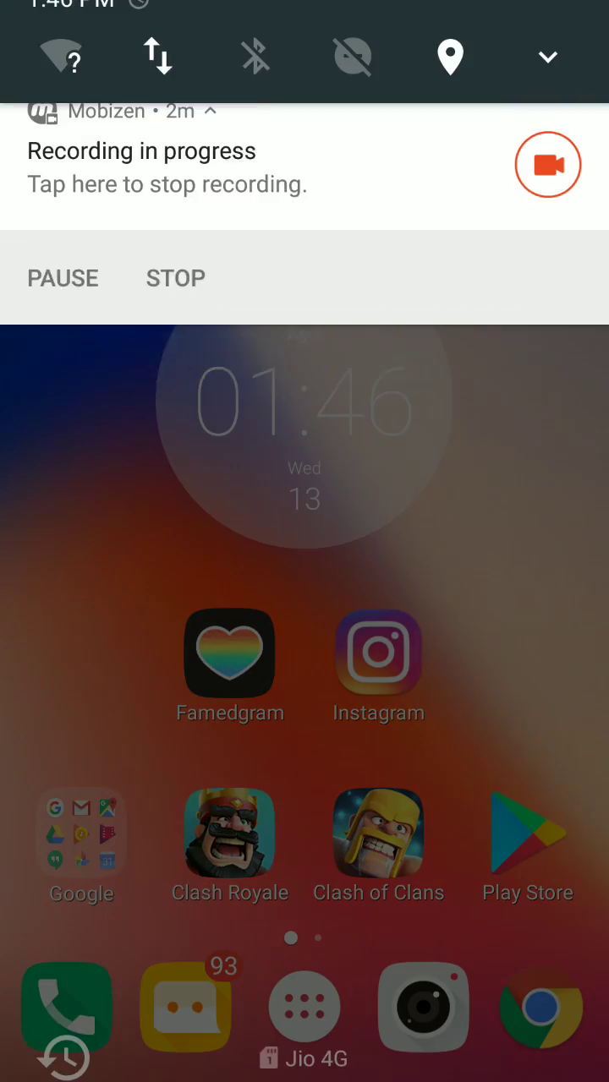